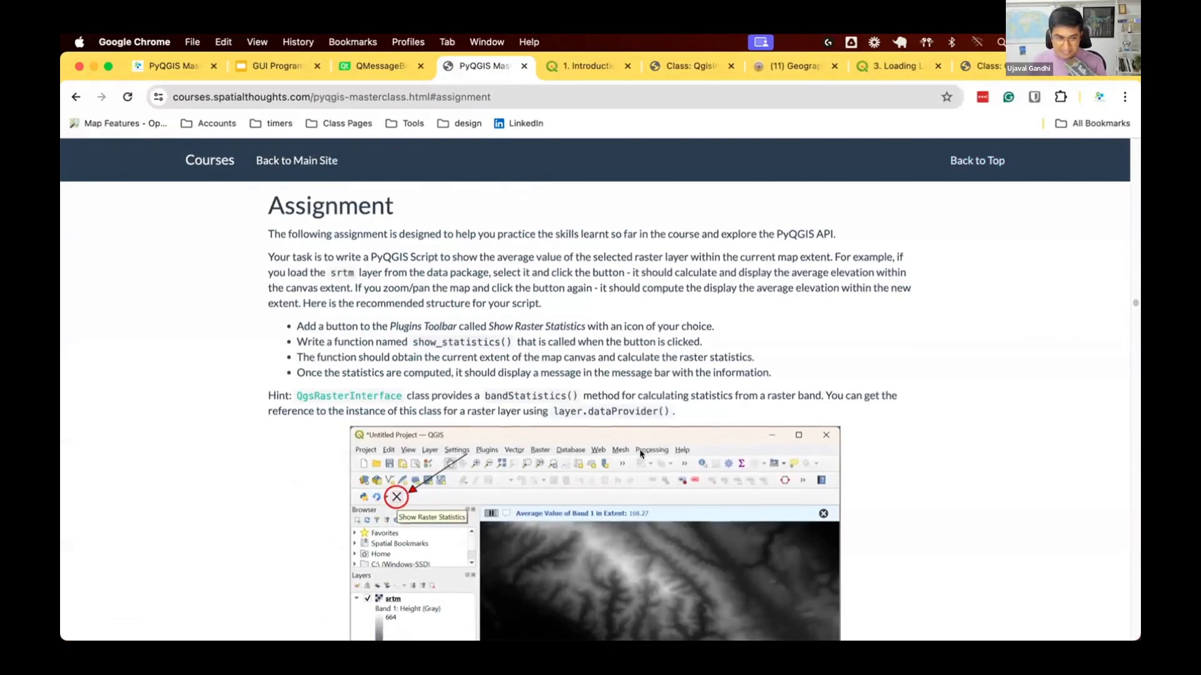
# Step: Scroll the view while showing srtm raster statistics, average band 1 value 47.19 then a no-pixels error
pyautogui.scroll(-3)
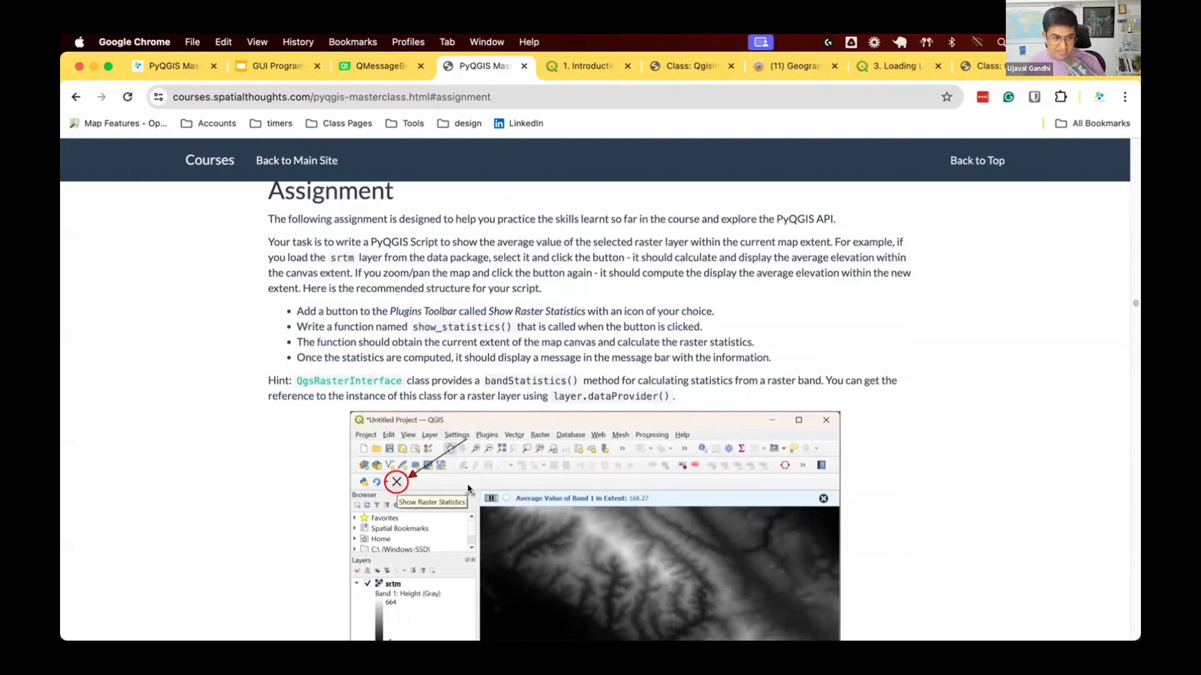
pyautogui.scroll(-3)
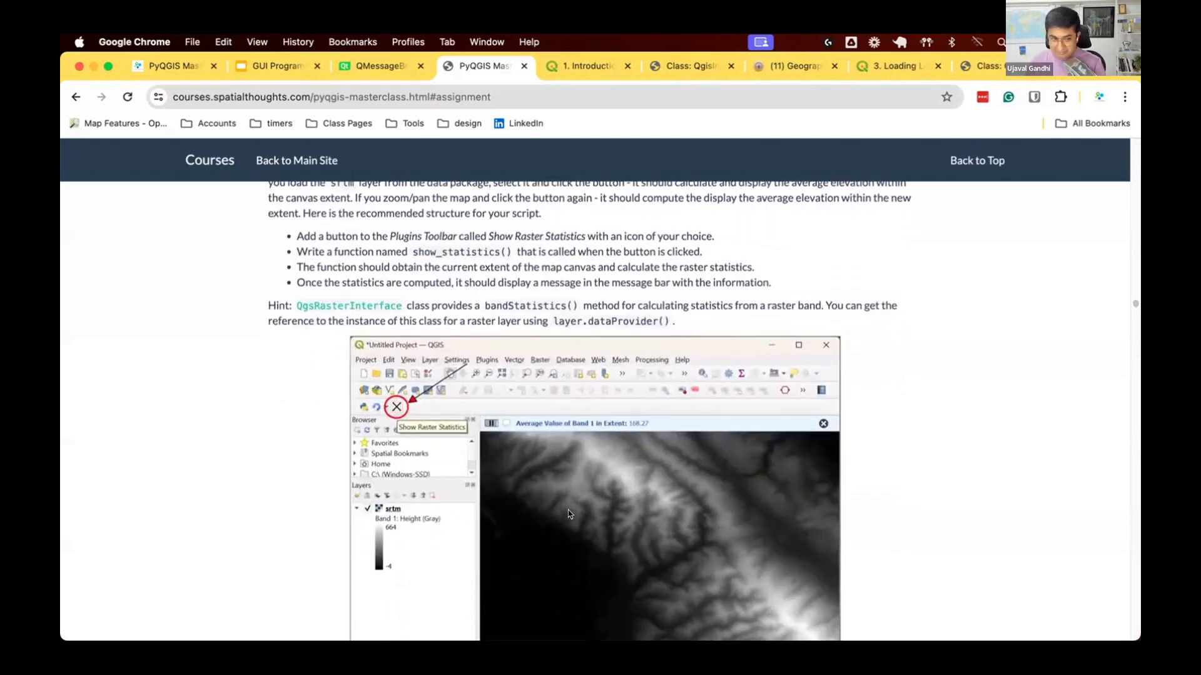
pyautogui.moveTo(810, 398)
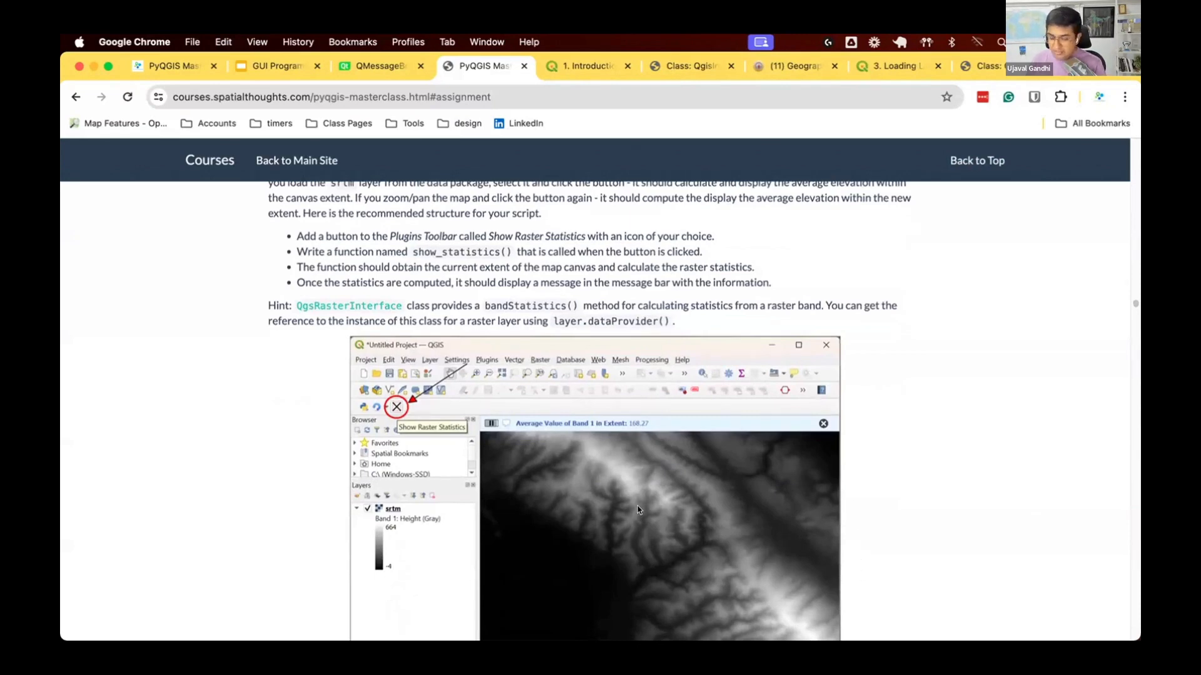
pyautogui.moveTo(649, 493)
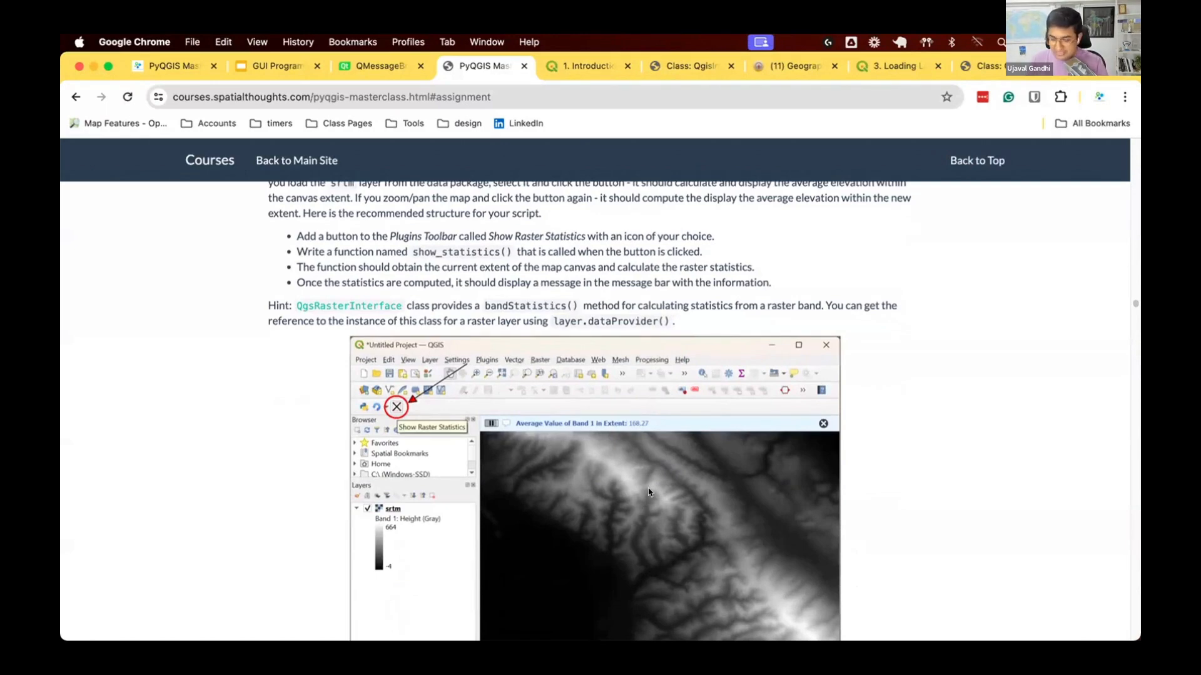
pyautogui.moveTo(637, 493)
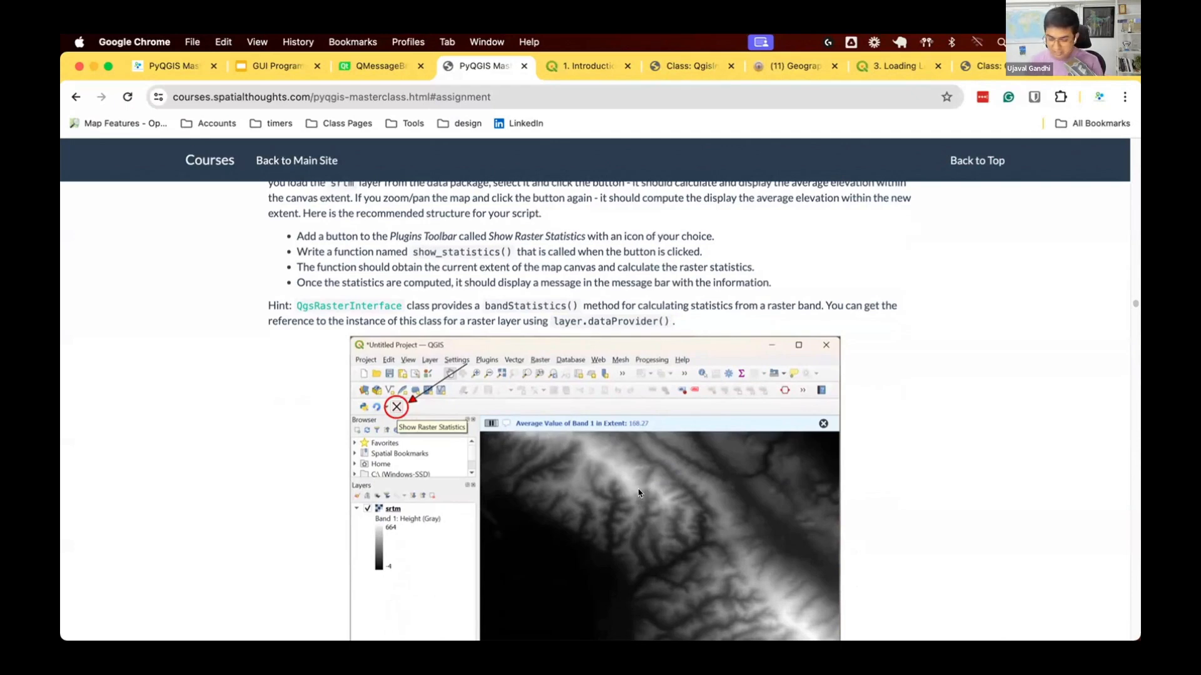
pyautogui.moveTo(635, 496)
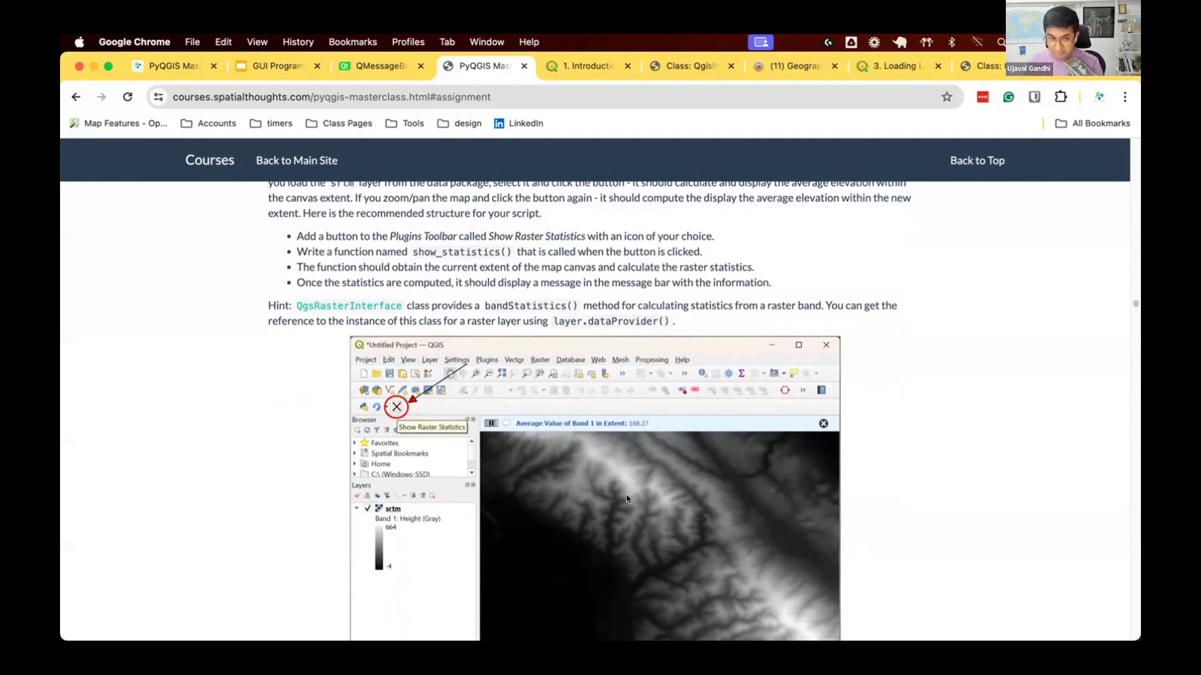
pyautogui.moveTo(810, 503)
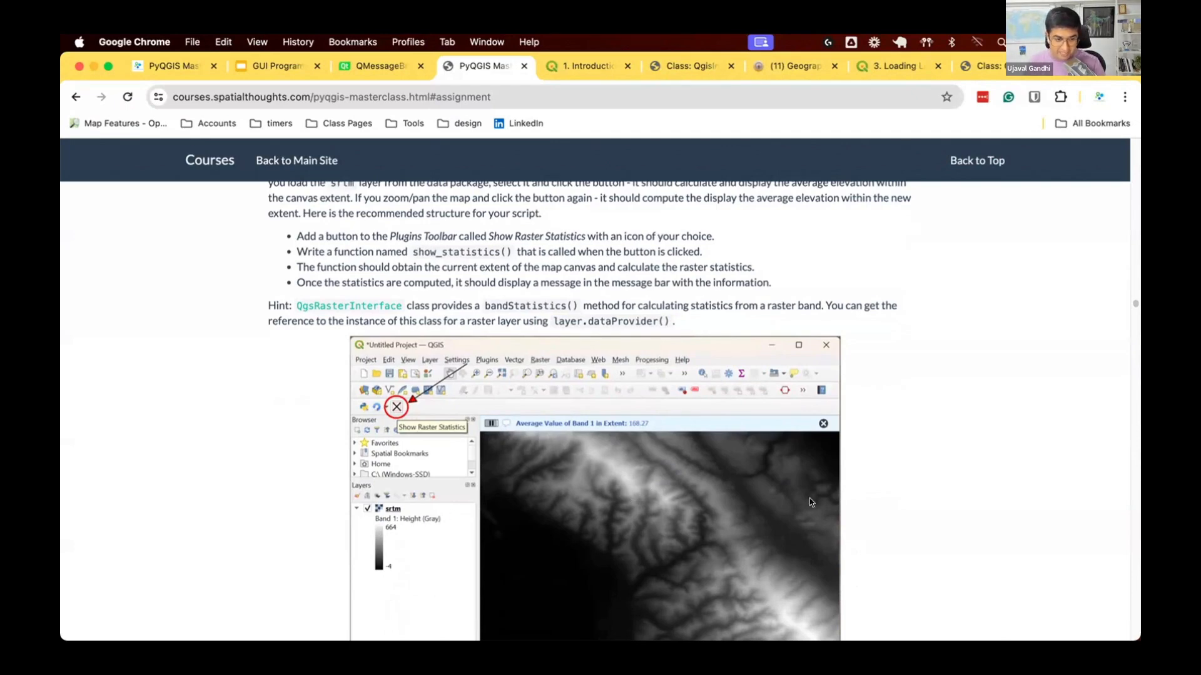
pyautogui.scroll(-3)
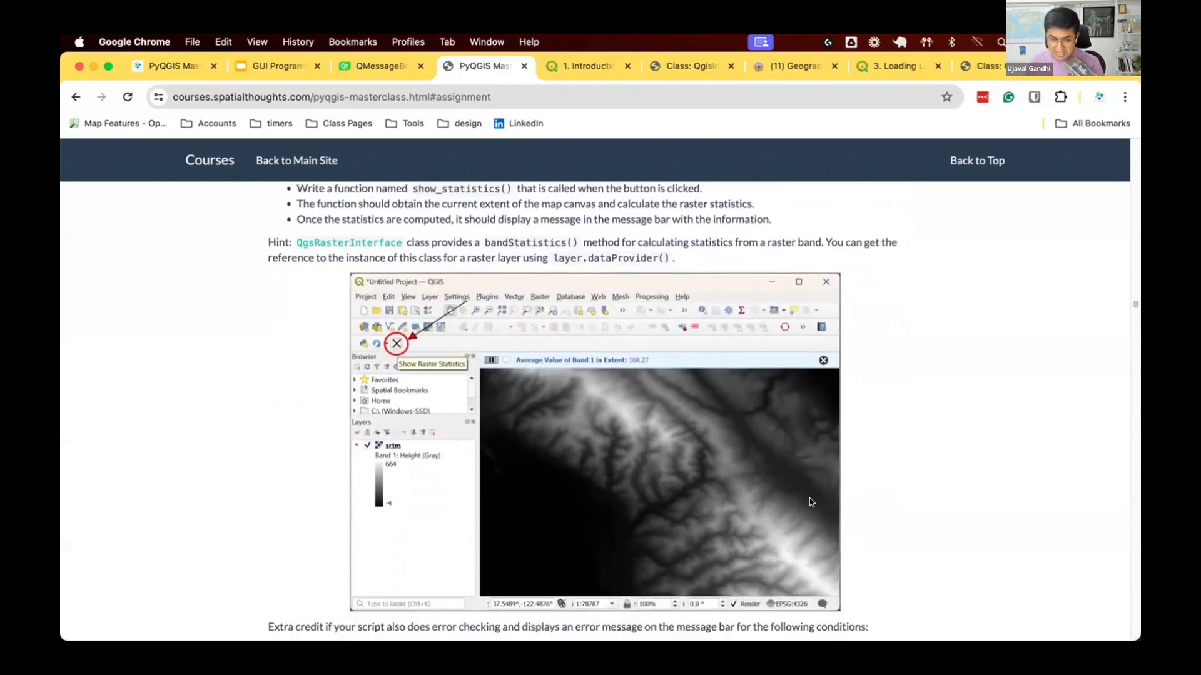
pyautogui.moveTo(677, 481)
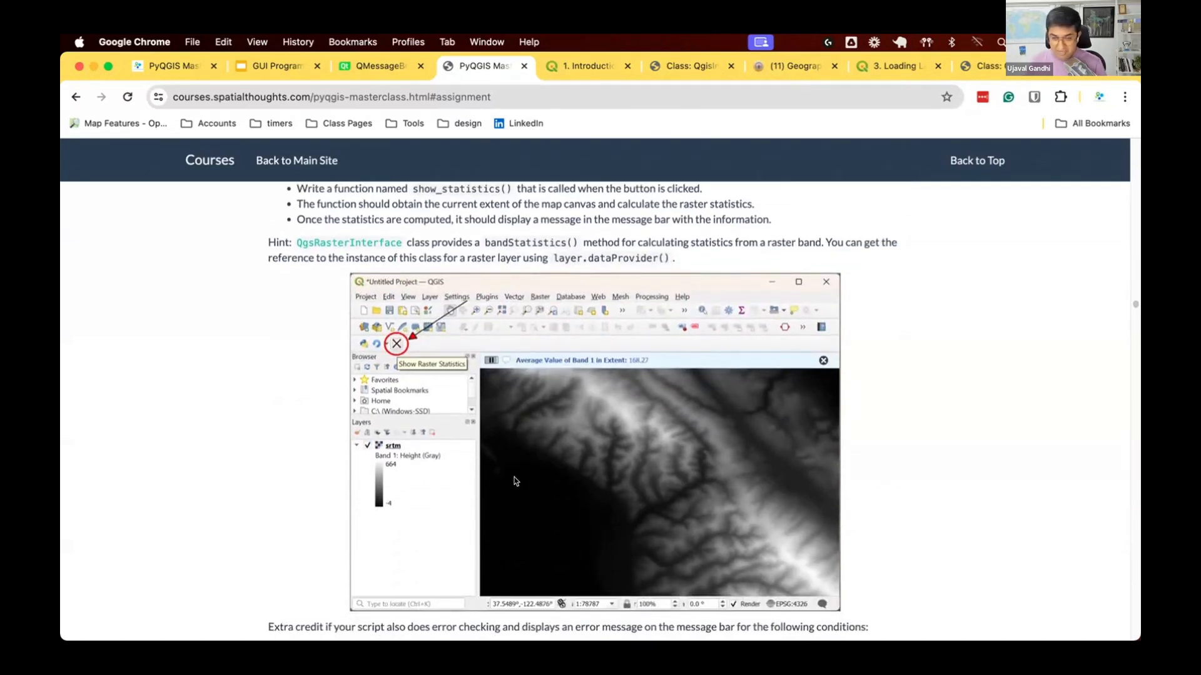
pyautogui.moveTo(619, 443)
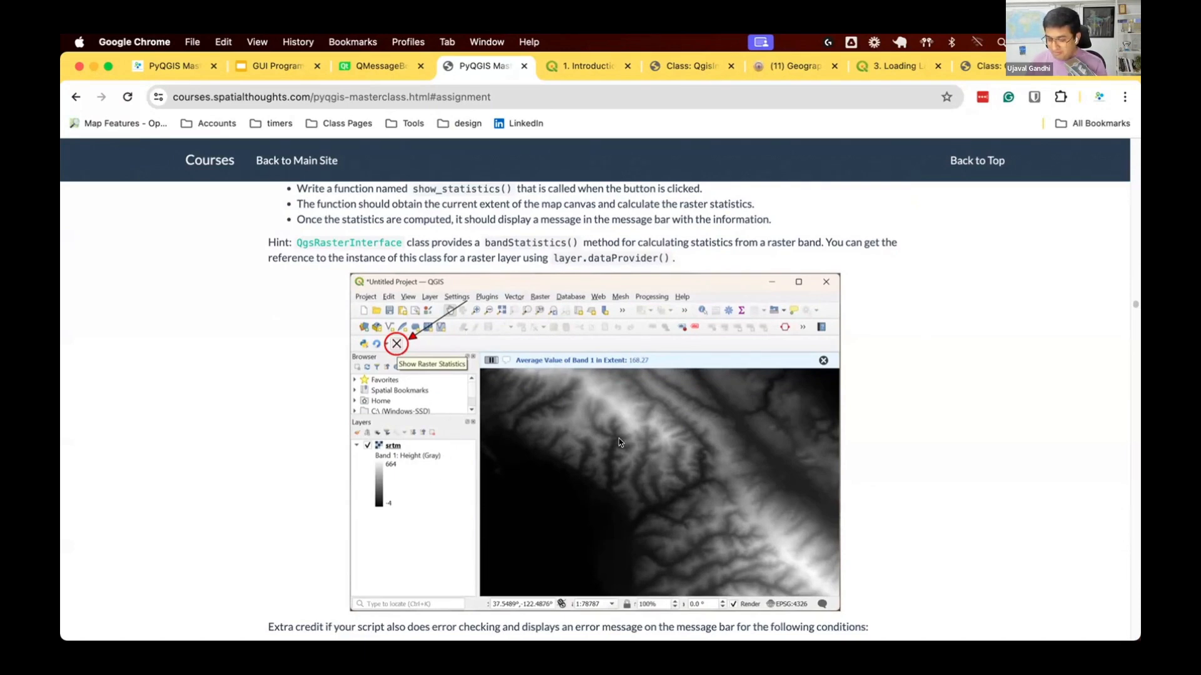
pyautogui.moveTo(434, 457)
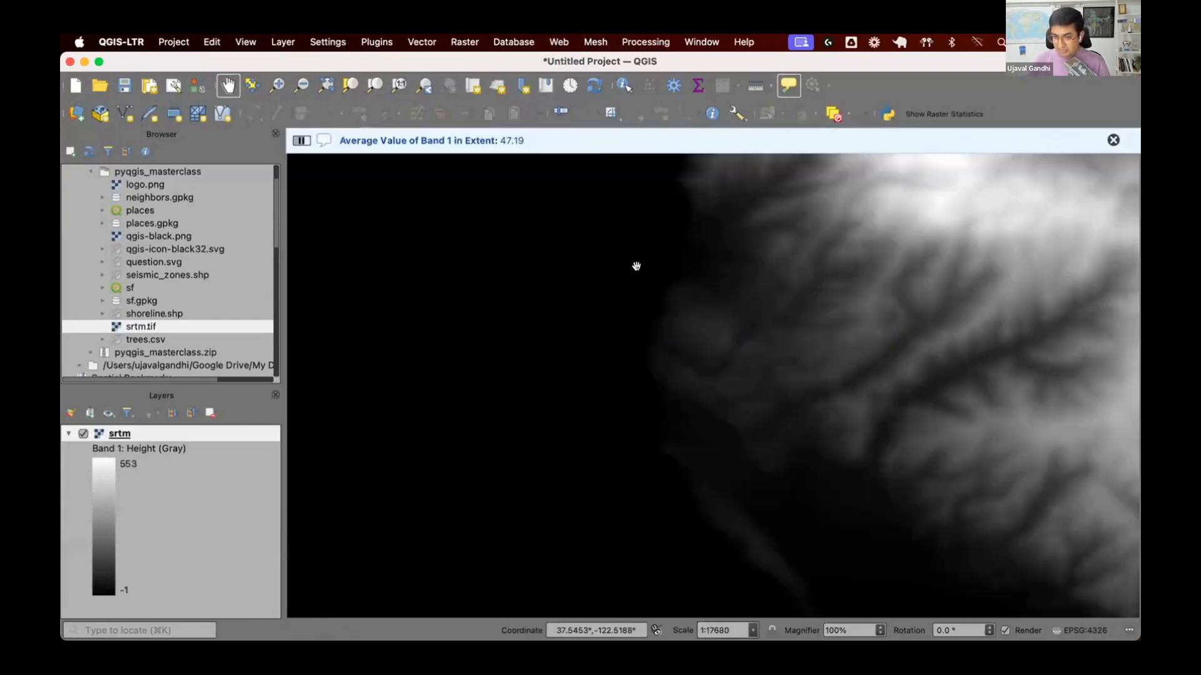
pyautogui.scroll(-3)
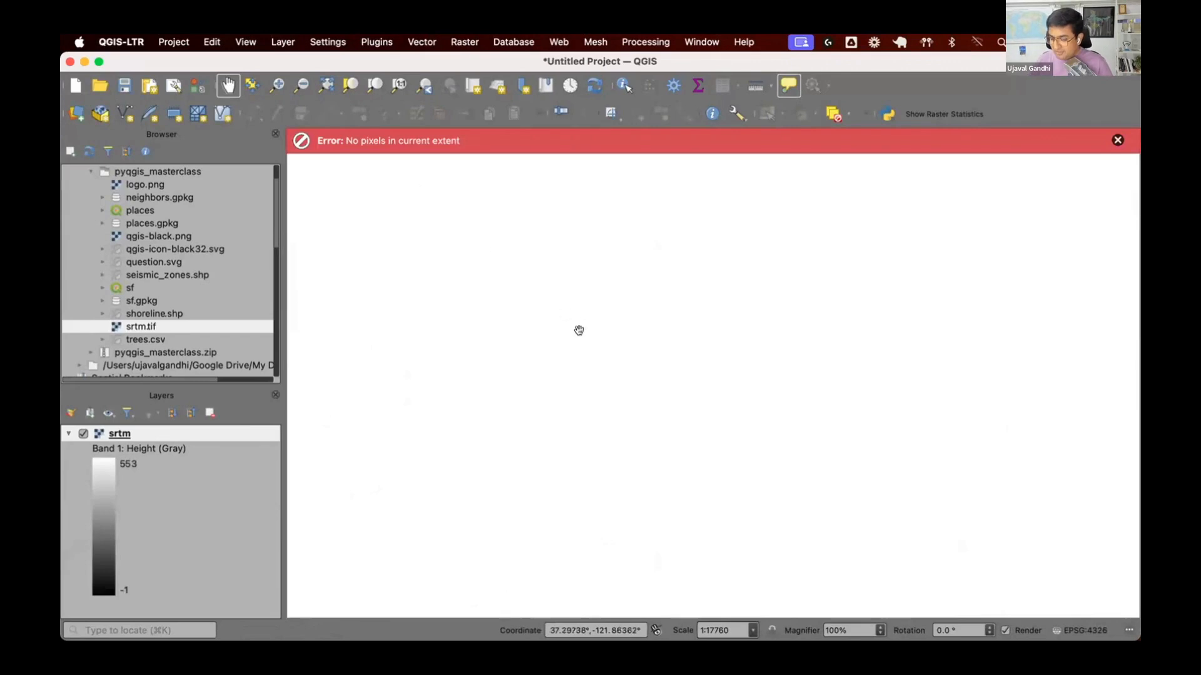
pyautogui.moveTo(367, 228)
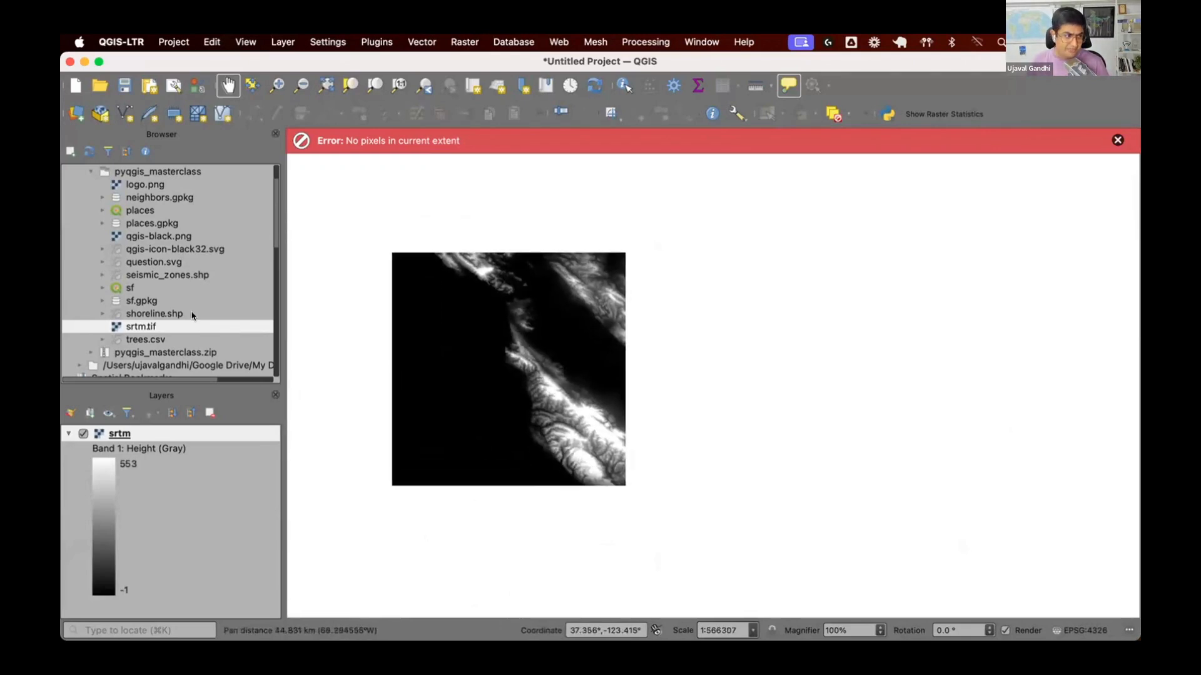
# Step: Add shoreline.shp above srtm and dismiss the select-a-raster-layer error message
pyautogui.doubleClick(153, 313)
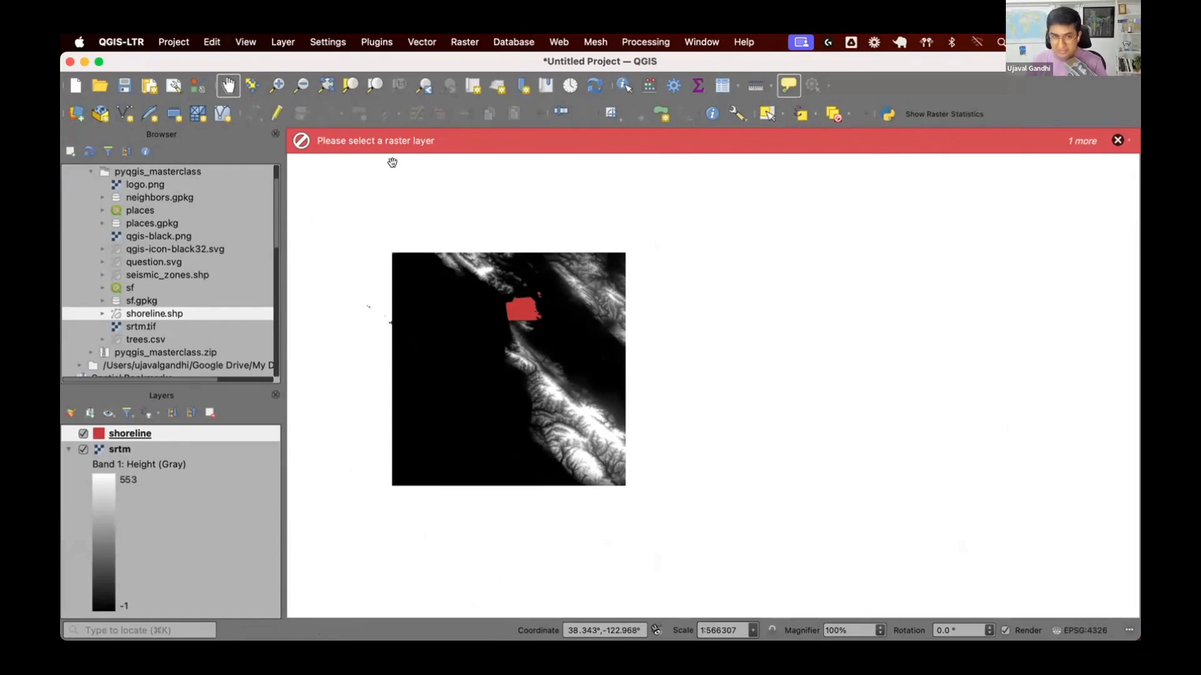
pyautogui.click(1117, 140)
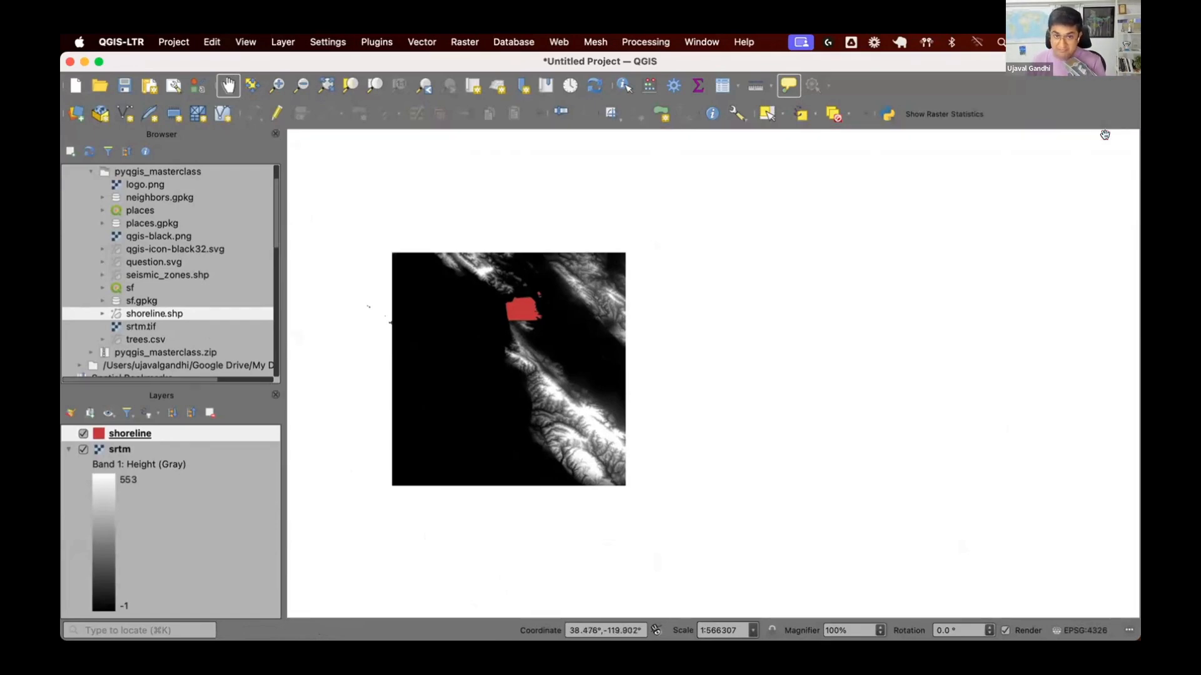